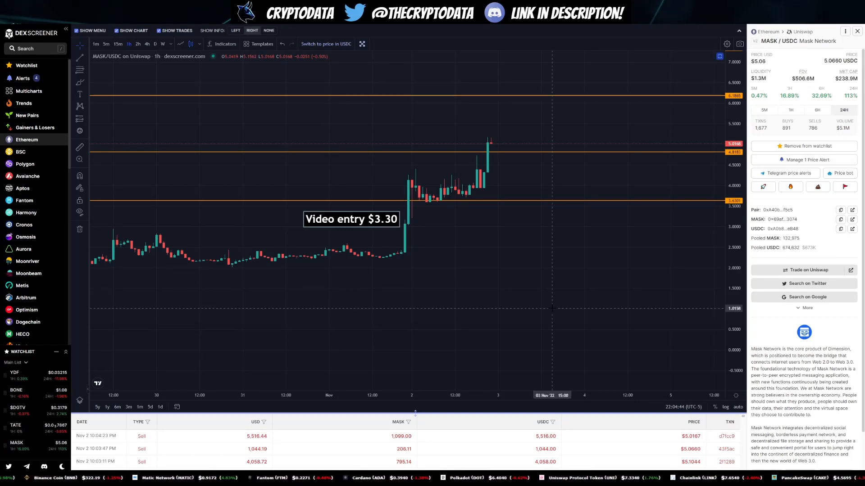
mouse_move(400, 226)
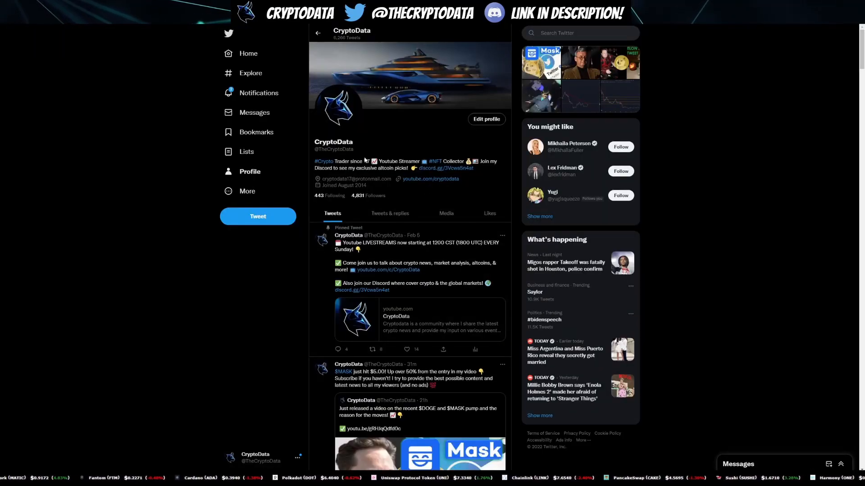
Scroll down through the Twitter profile's tweets before returning to the MASK/USDC chart
scroll("down", 3)
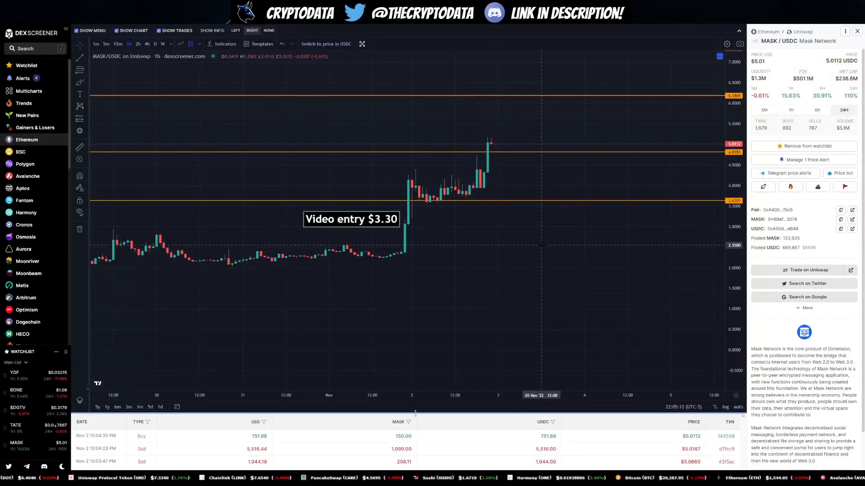
Add an RSI study beneath the MASK/USDC daily price chart
left_click(224, 43)
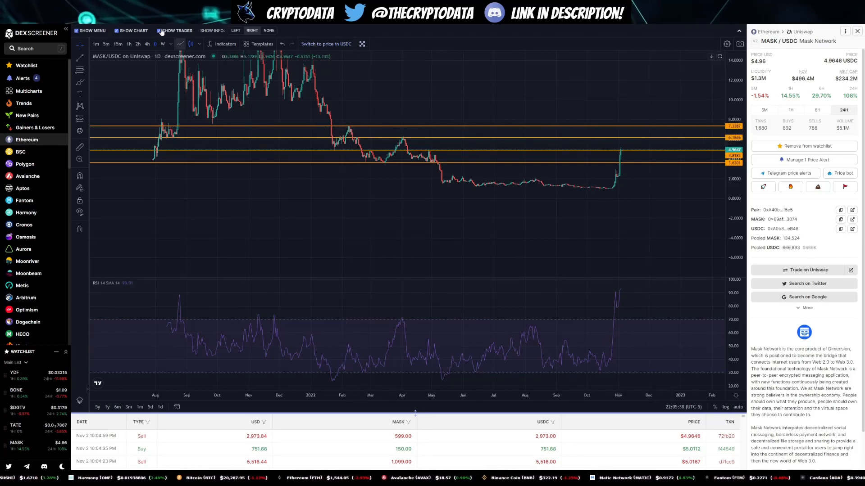
Switch the MASK/USDC chart to weekly candles
left_click(163, 45)
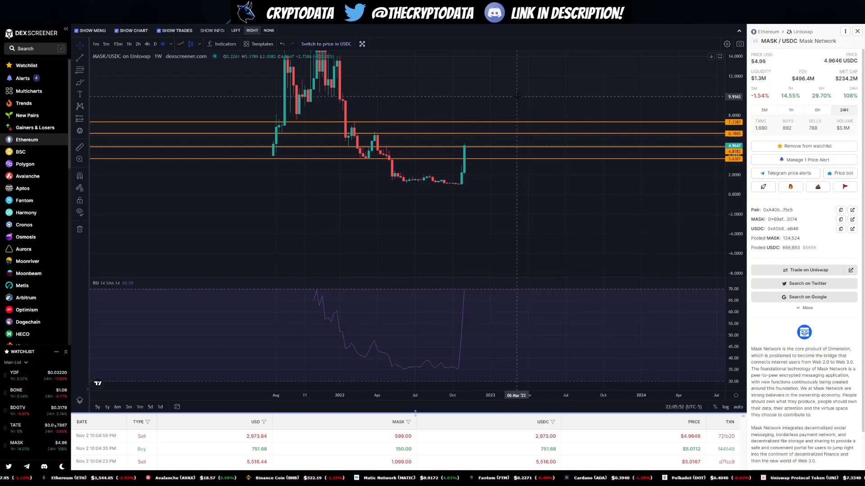
mouse_move(518, 103)
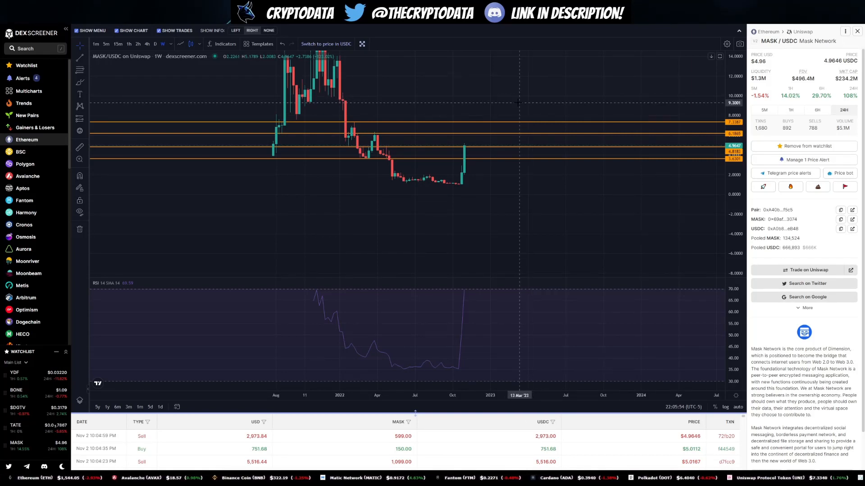
mouse_move(545, 104)
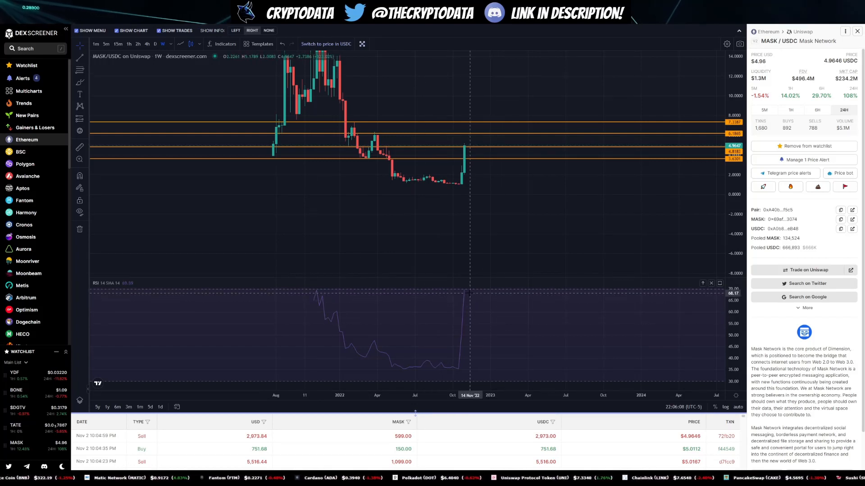
mouse_move(466, 293)
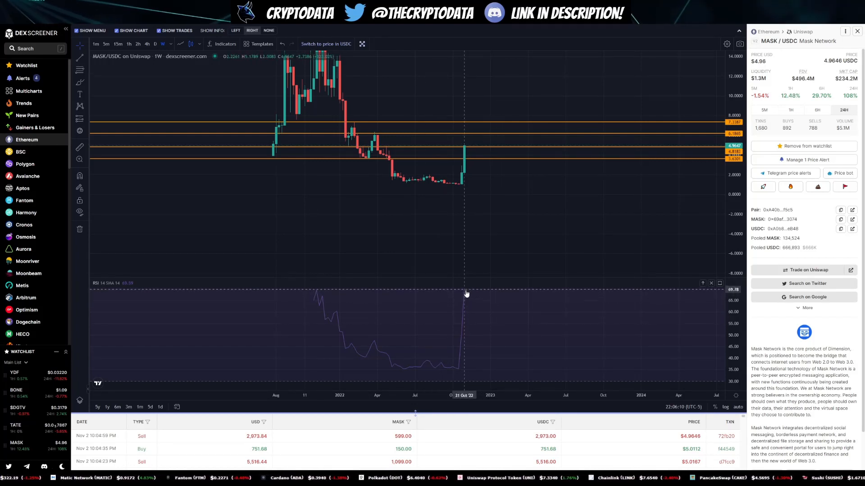
mouse_move(487, 294)
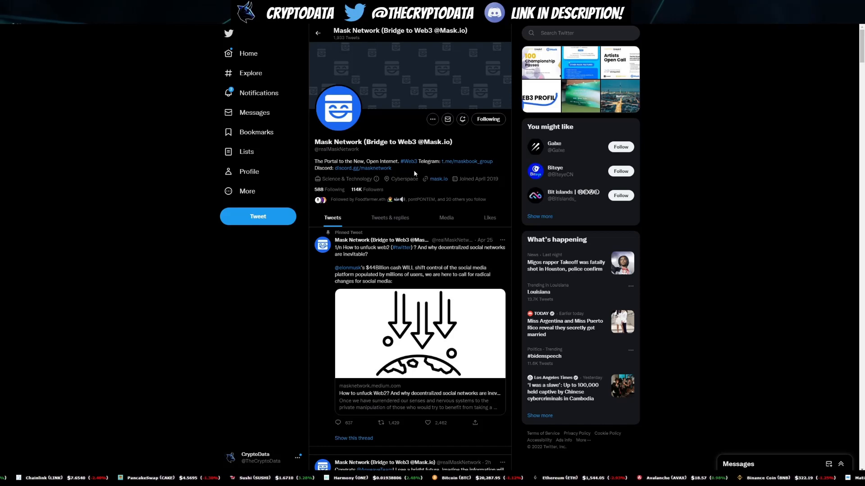
Scroll through Mask Network's recent tweets down to the FTX listing announcement
scroll("down", 3)
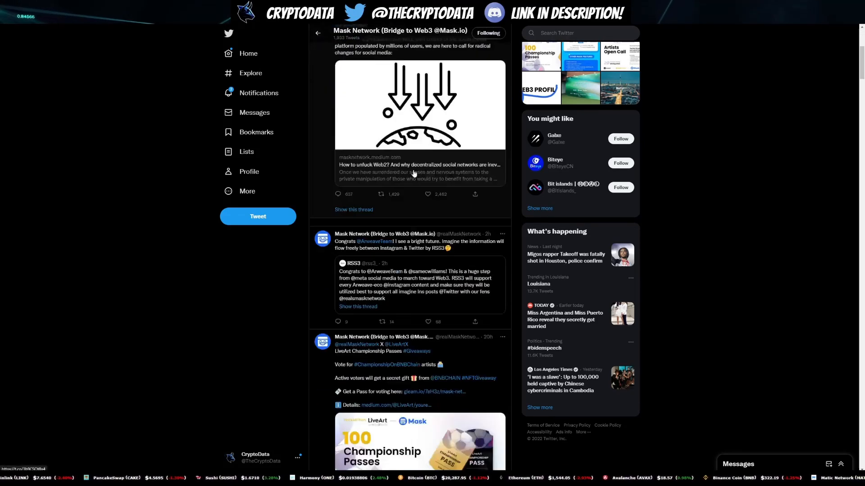
scroll("down", 3)
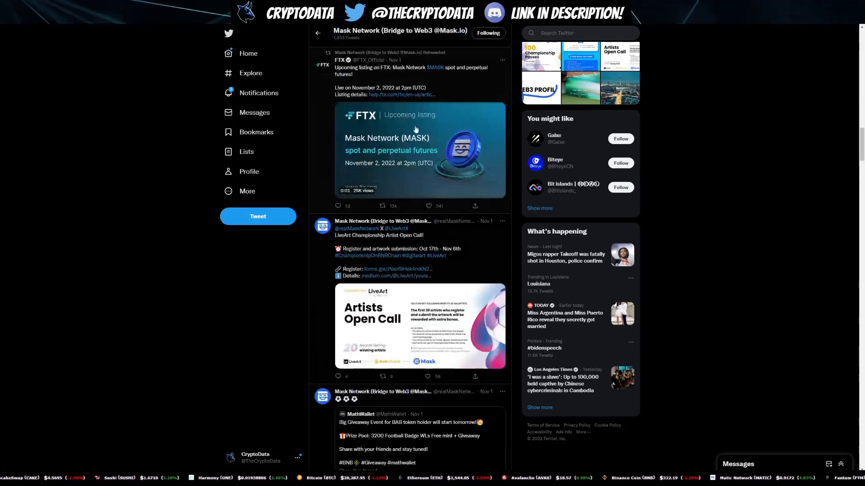
scroll("down", 3)
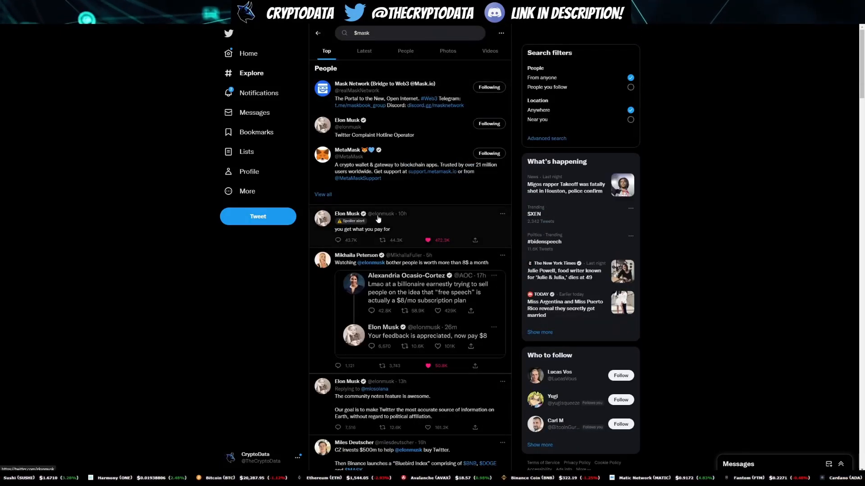
Scroll through the $mask Top results, past related accounts and tweets about MASK
scroll("down", 3)
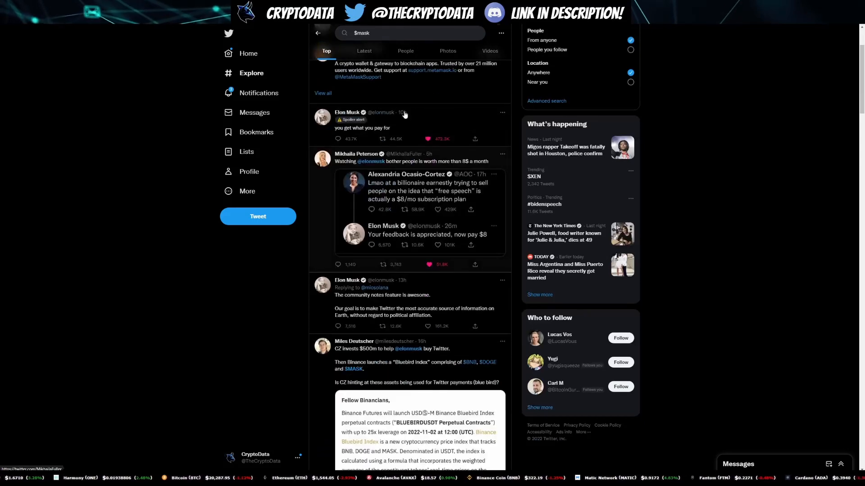
scroll("down", 3)
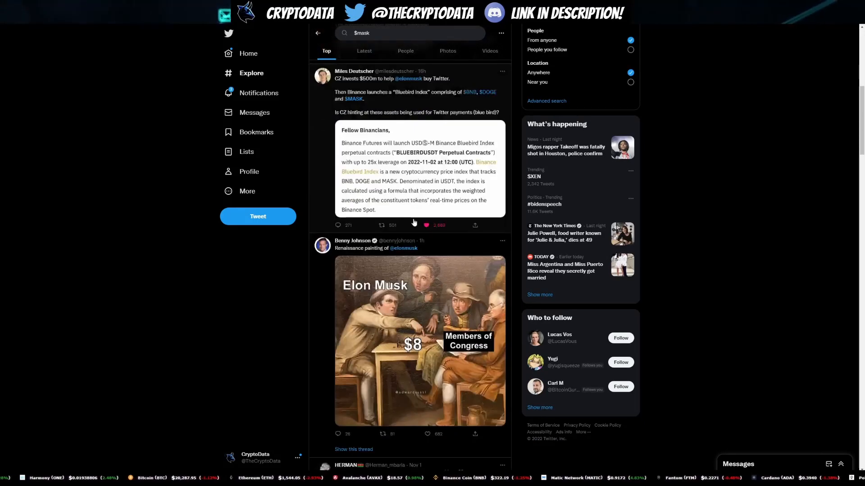
scroll("down", 3)
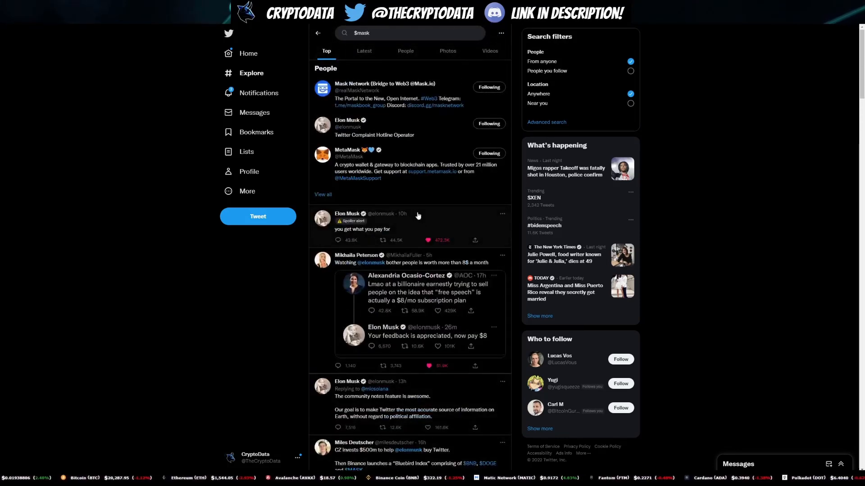
scroll("down", 3)
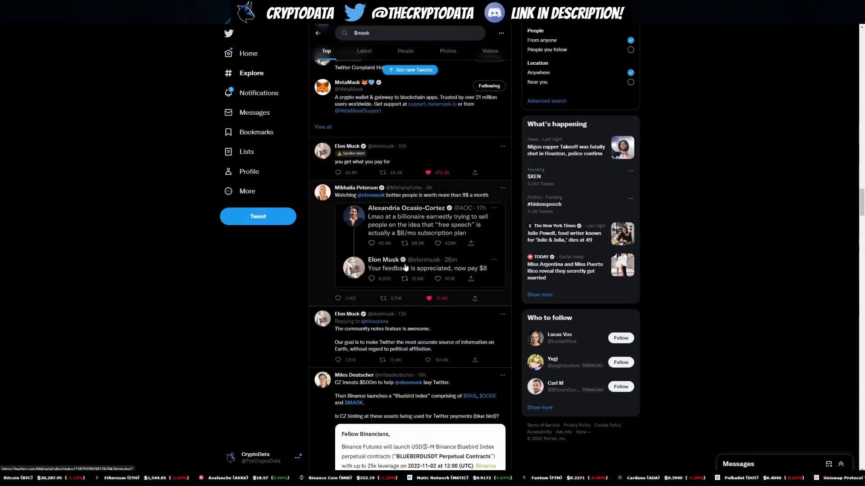
scroll("down", 3)
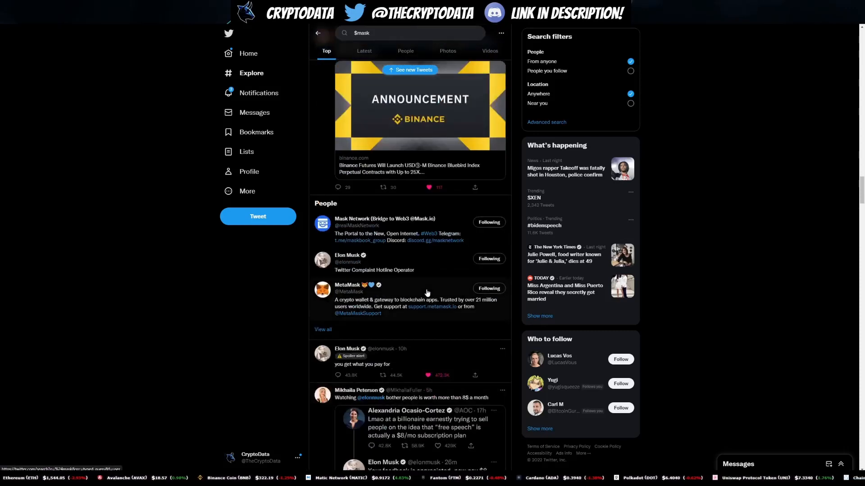
scroll("down", 3)
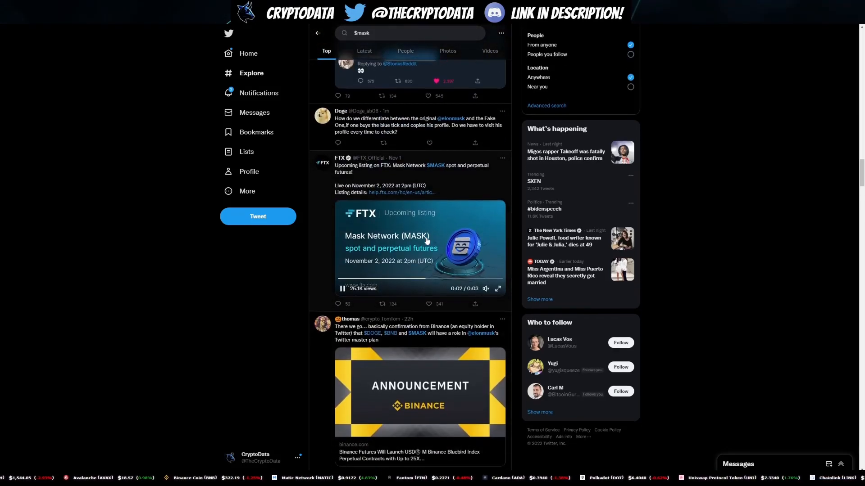
scroll("down", 3)
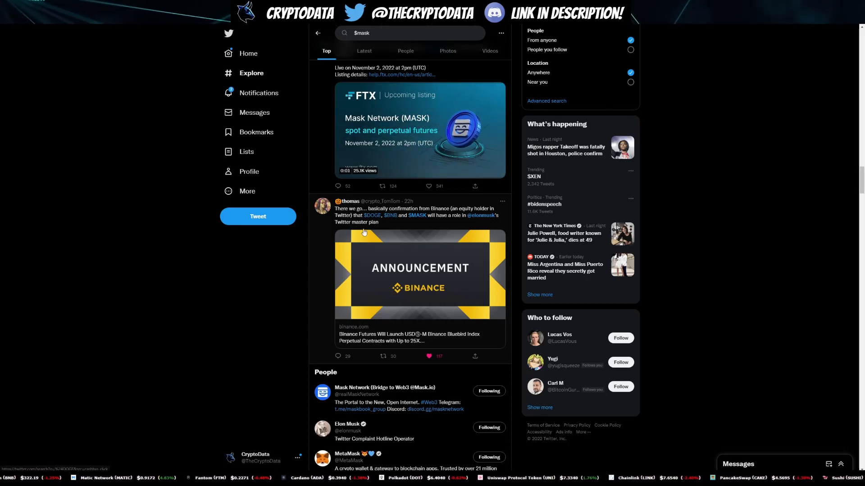
scroll("down", 3)
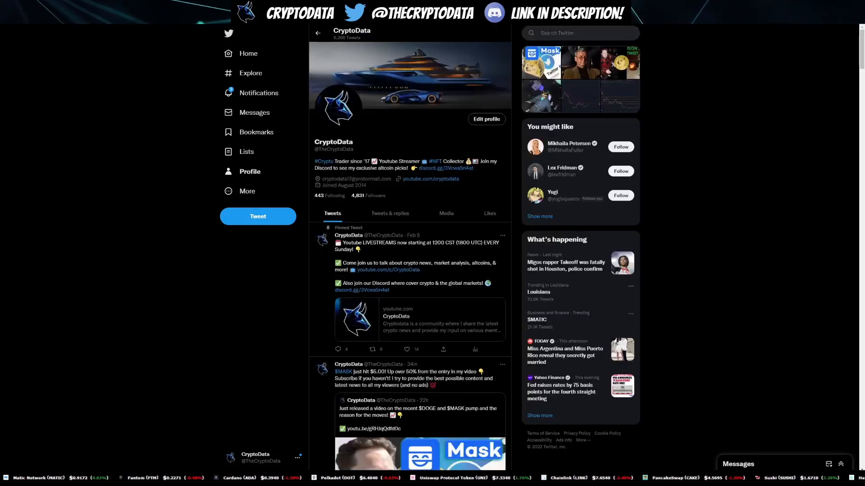
Search 'hsaka', open the trader's profile from the suggestions, and scroll its tweets
type("hsaka")
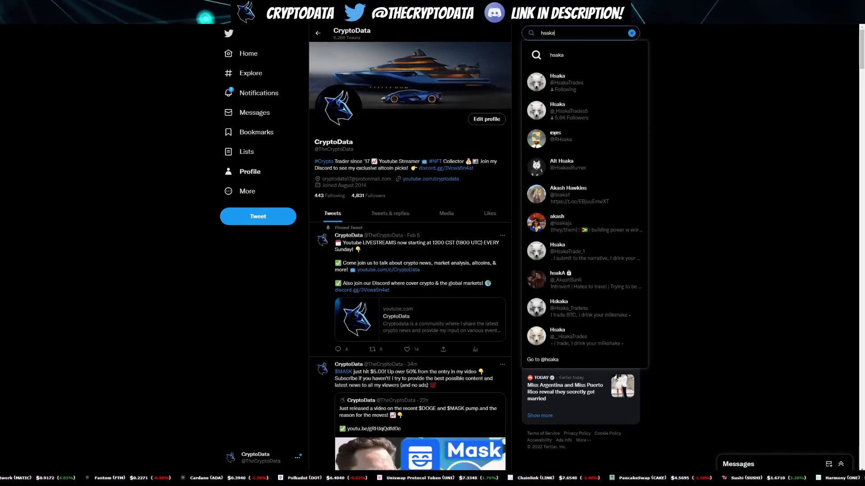
left_click(566, 81)
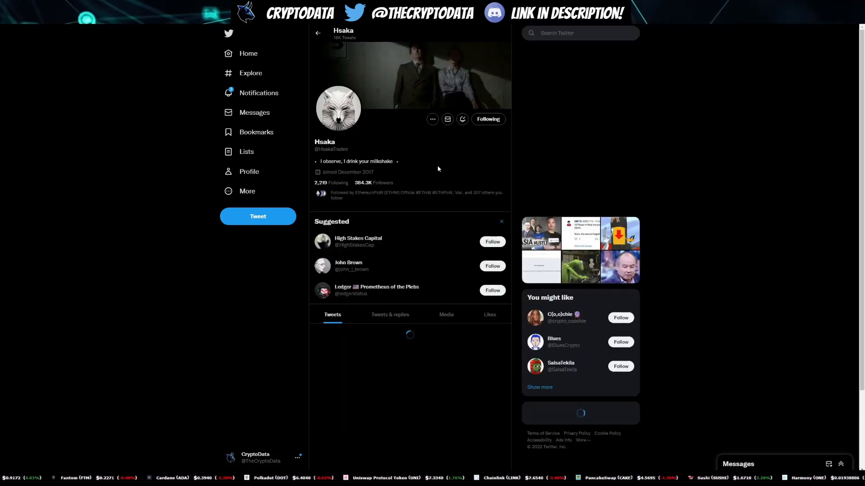
scroll("down", 3)
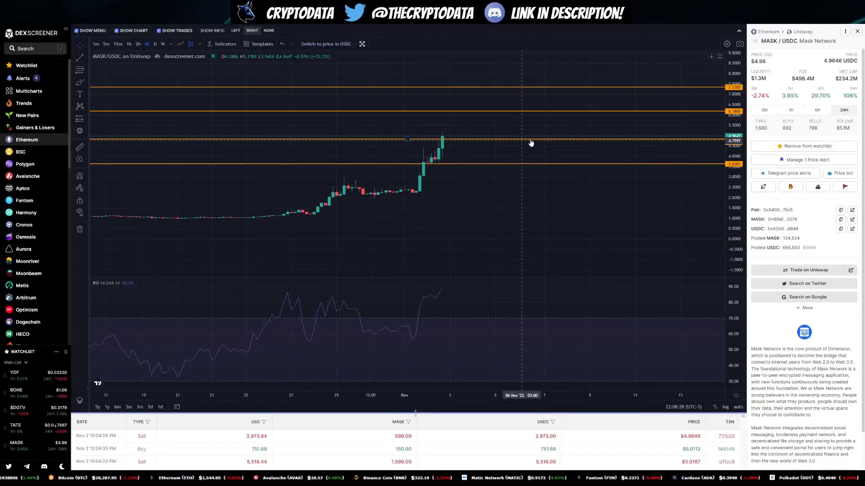
mouse_move(534, 141)
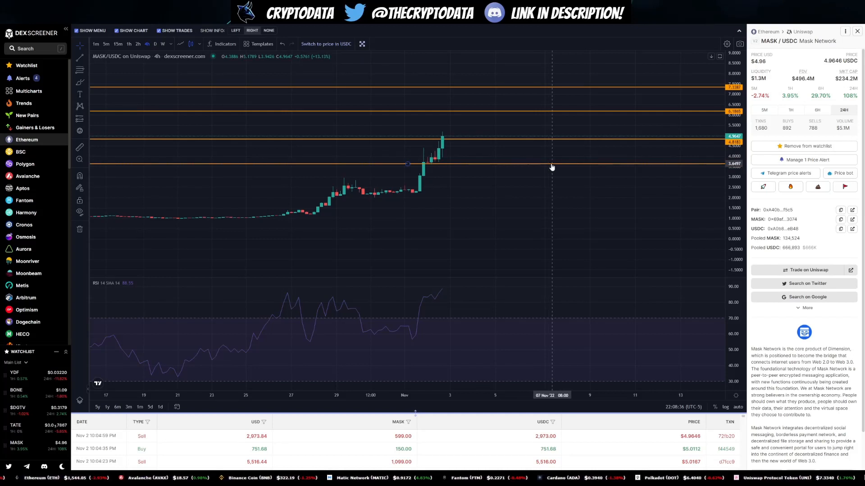
mouse_move(560, 166)
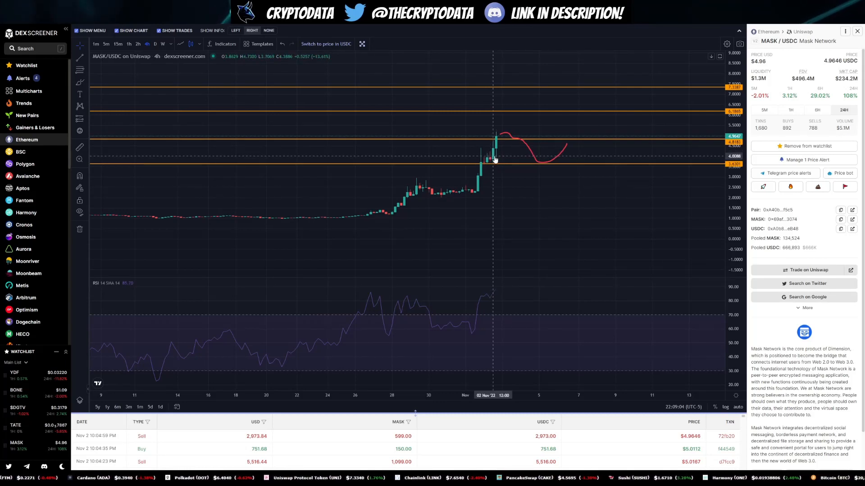
mouse_move(497, 160)
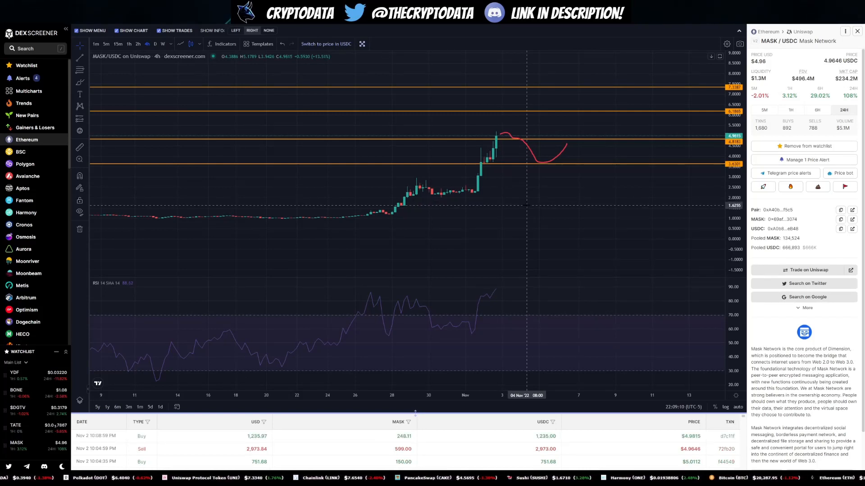
mouse_move(523, 212)
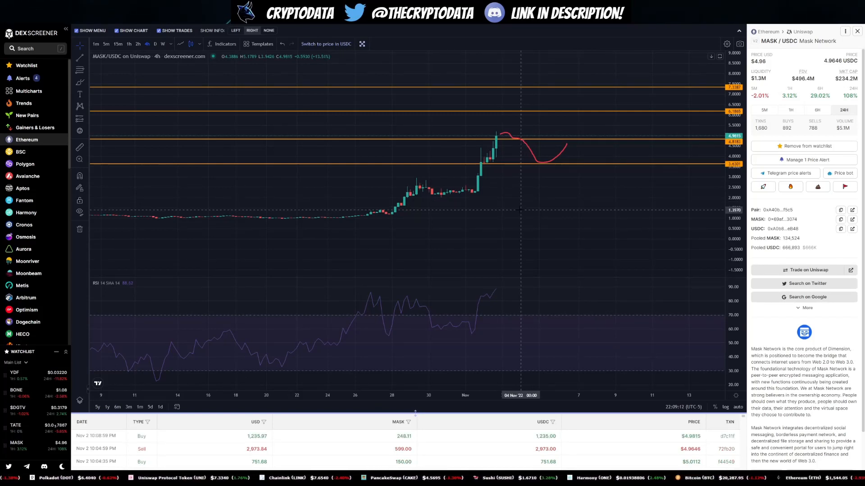